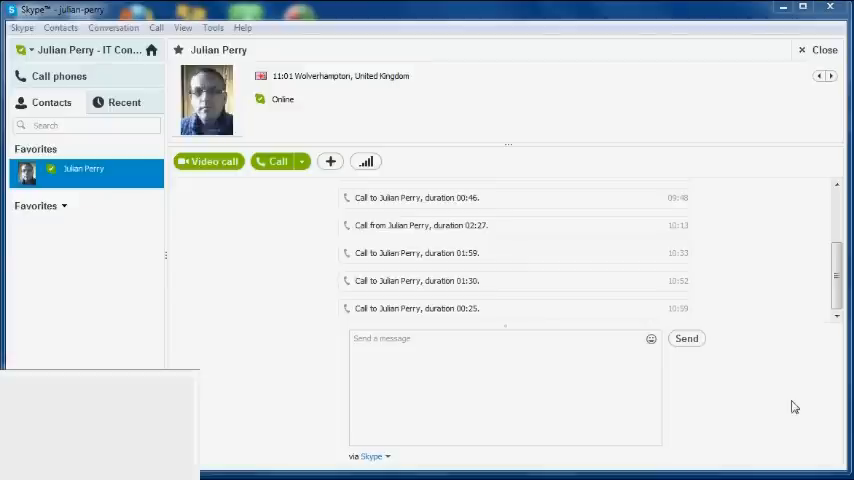
mouse_move(276, 279)
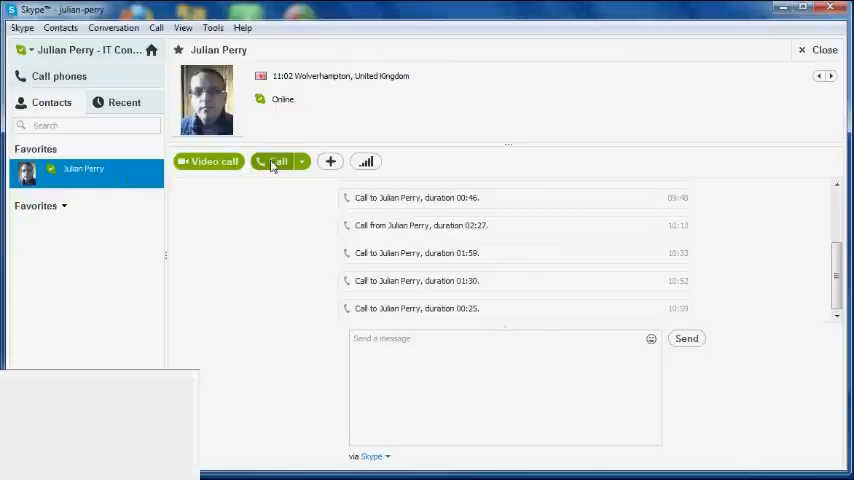
left_click(276, 161)
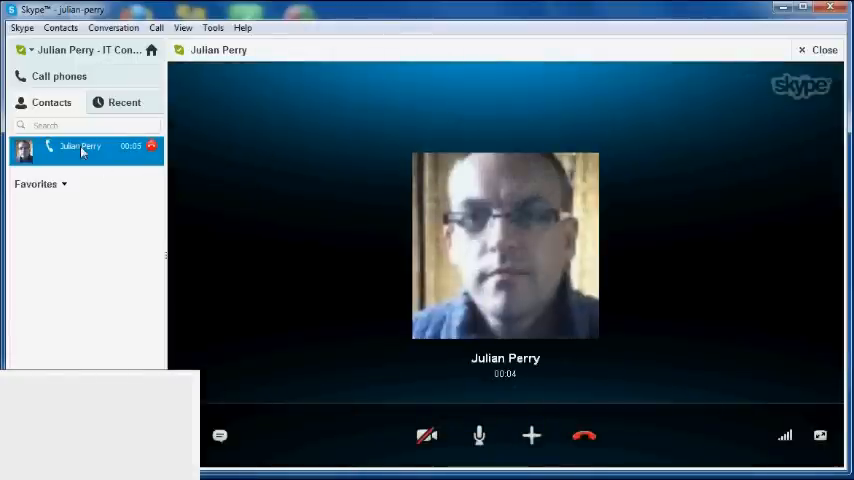
right_click(80, 147)
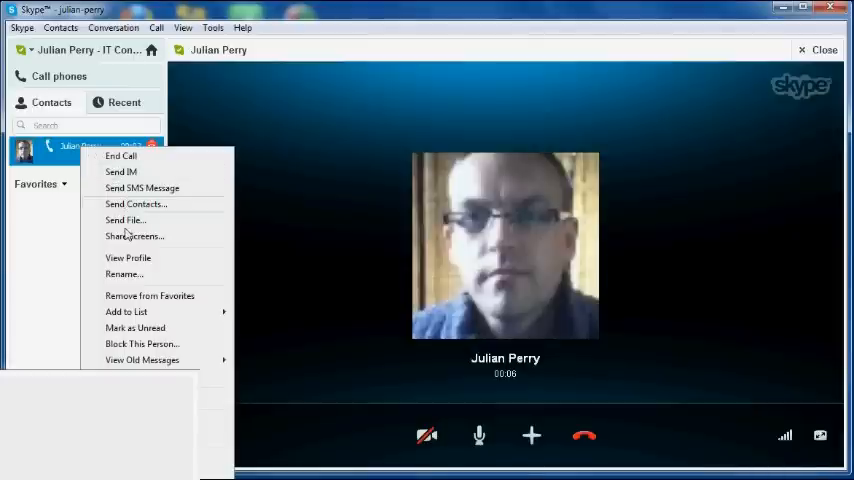
mouse_move(134, 236)
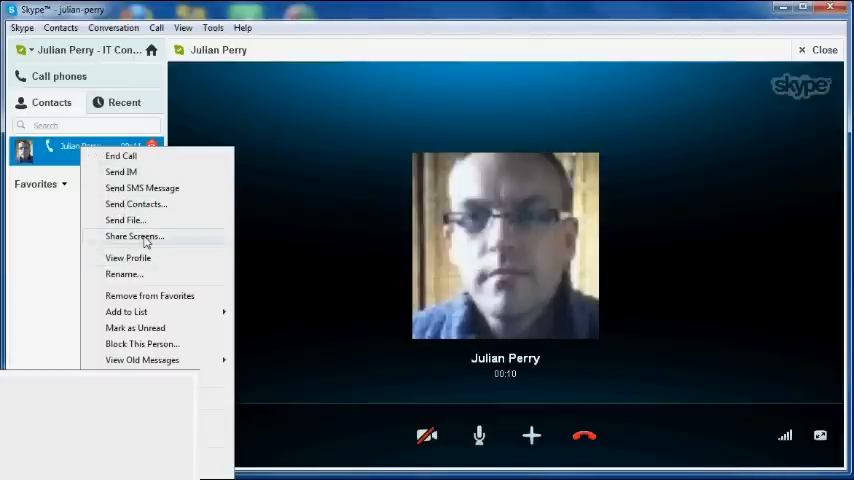
left_click(134, 236)
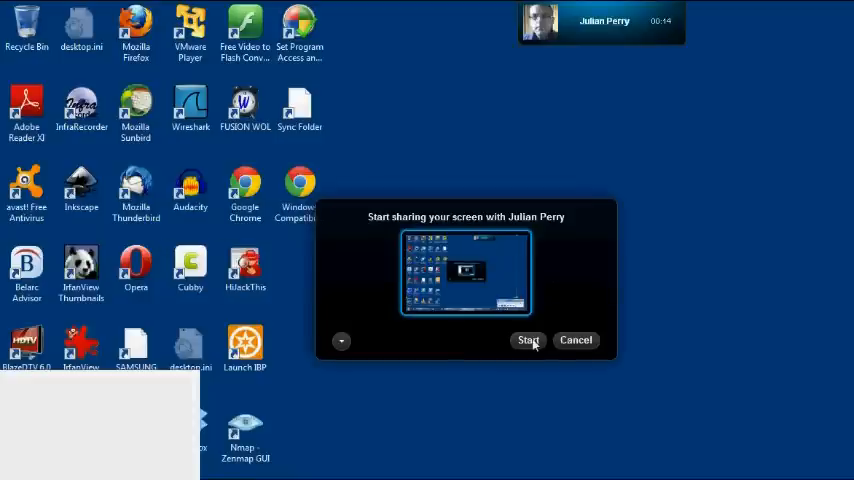
left_click(528, 340)
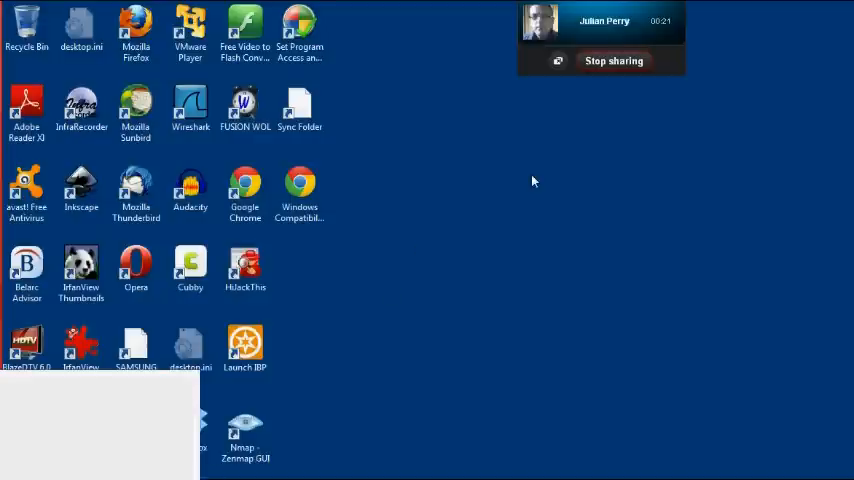
mouse_move(630, 121)
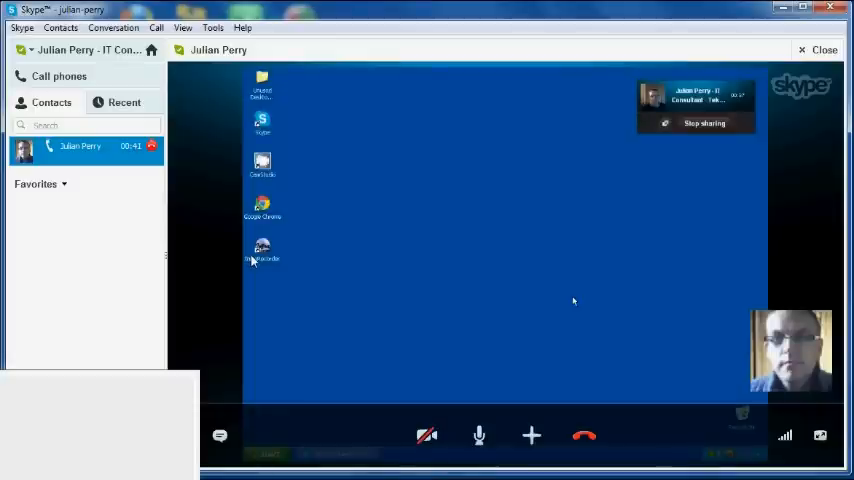
mouse_move(361, 315)
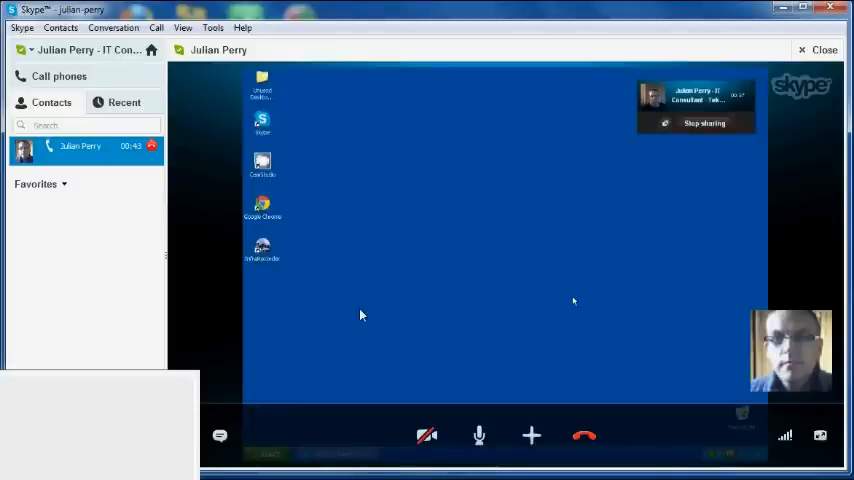
mouse_move(489, 250)
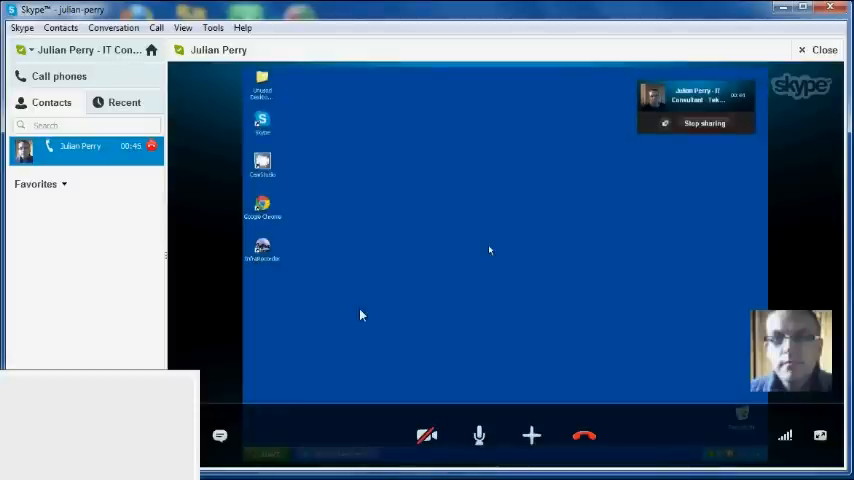
mouse_move(477, 190)
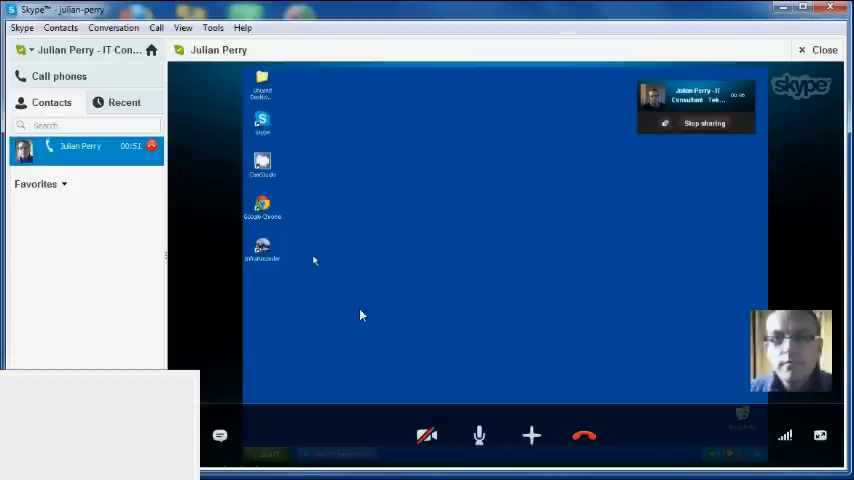
mouse_move(414, 253)
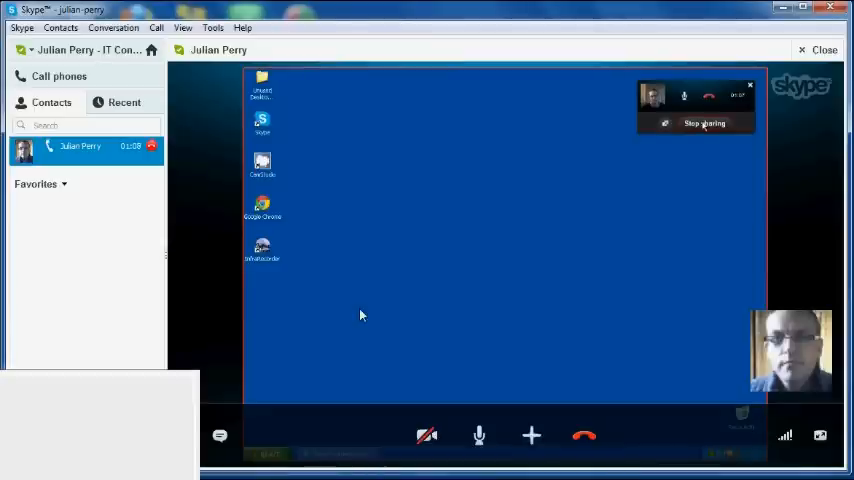
left_click(704, 123)
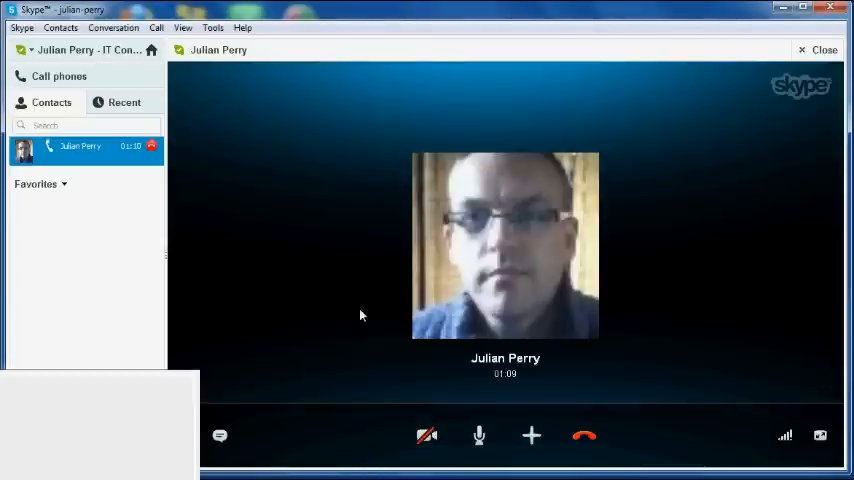